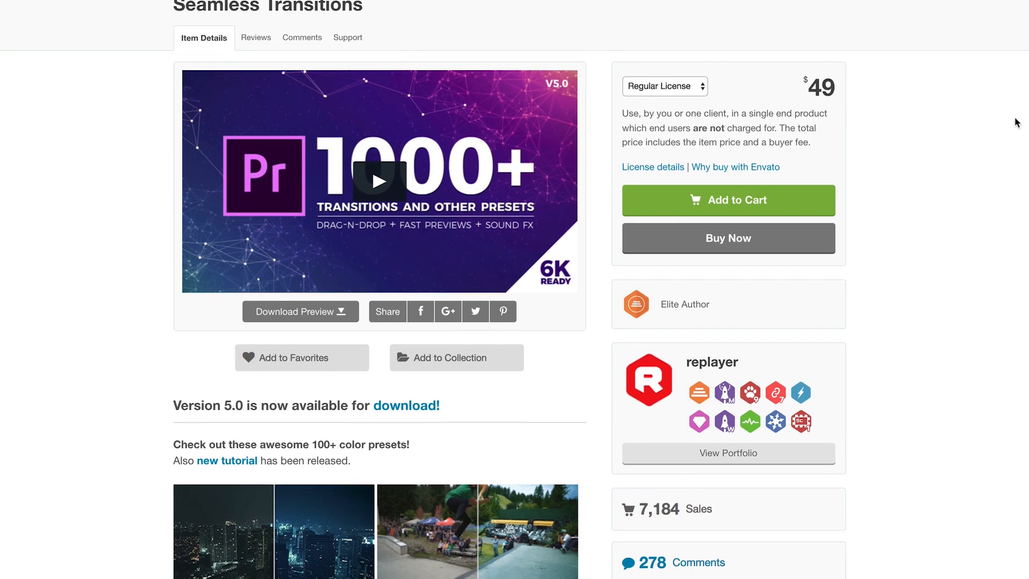
{"action": "scroll", "scroll_direction": "down", "scroll_amount": 3}
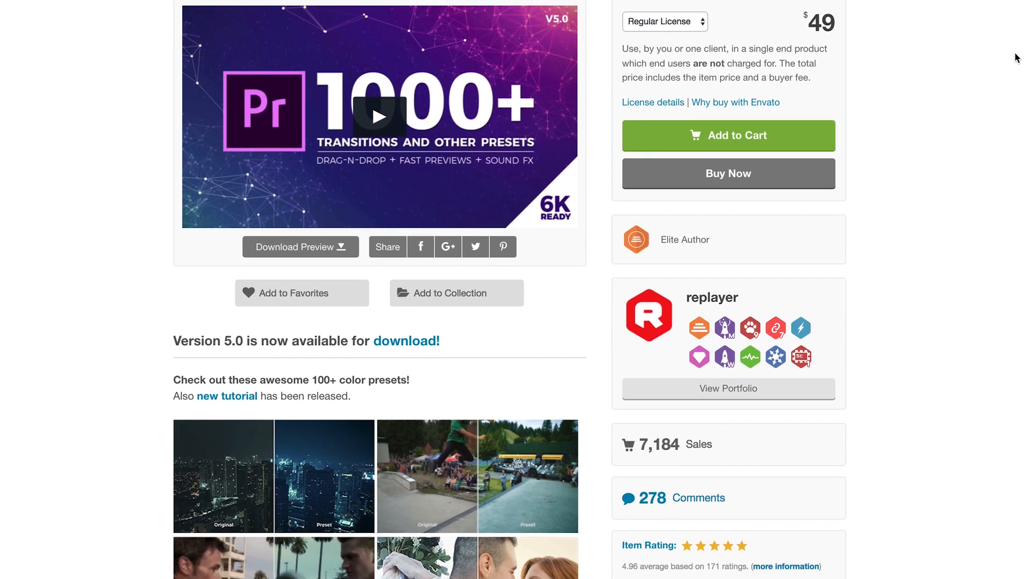
{"action": "scroll", "scroll_direction": "down", "scroll_amount": 3}
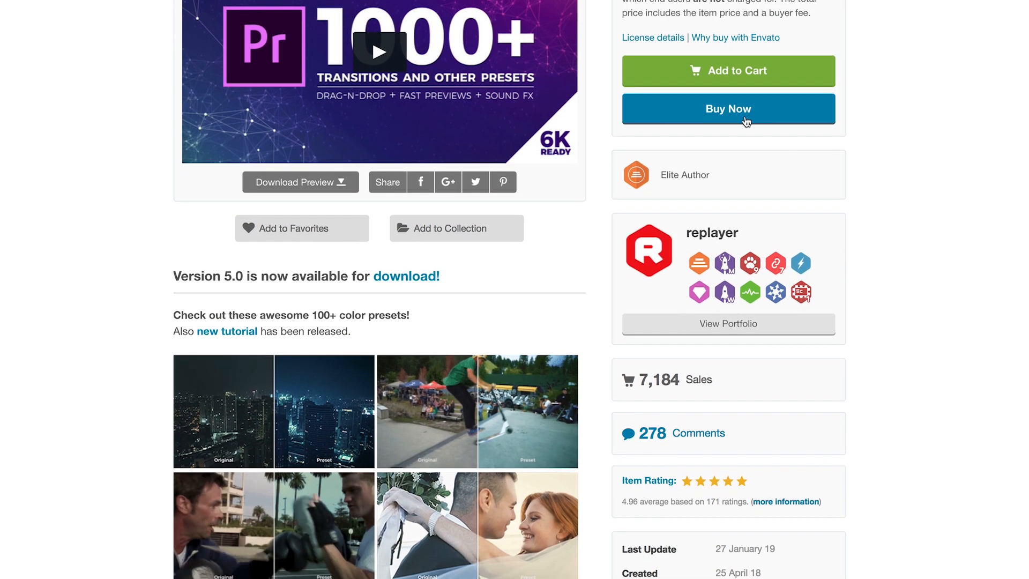